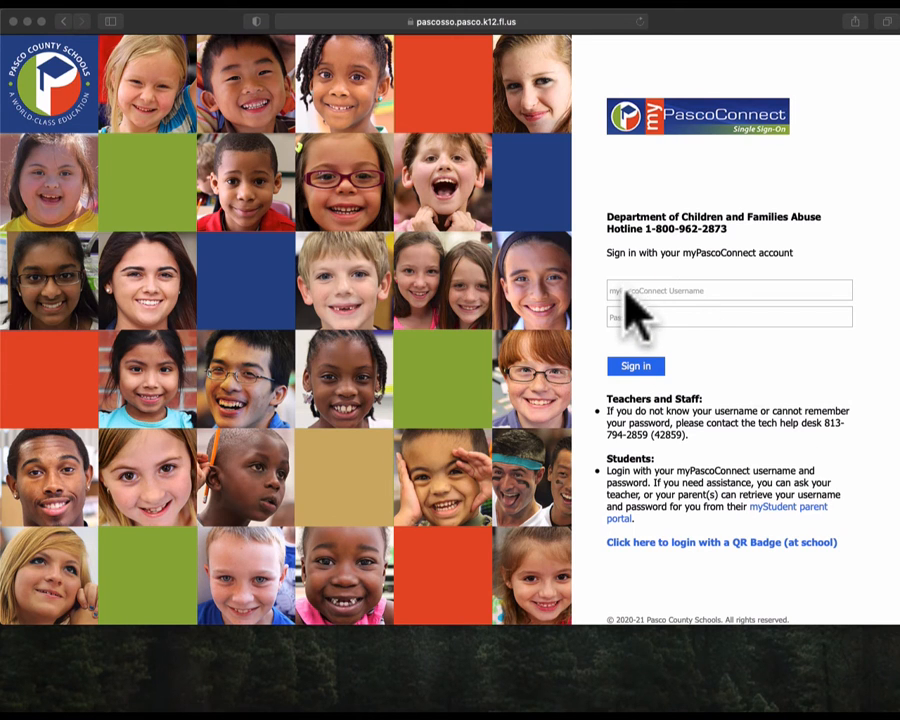
Step: Sign in to myPascoConnect with the student's school account to reach the app dashboard
click(636, 364)
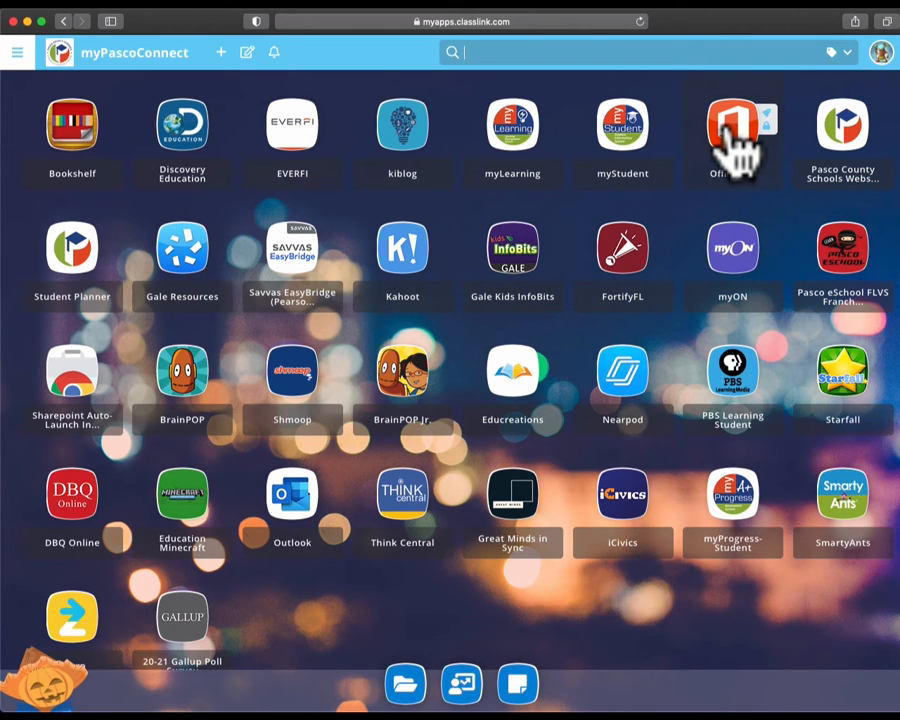
Step: Launch Office 365 from the dashboard so Microsoft Office Home opens in a new tab
click(732, 124)
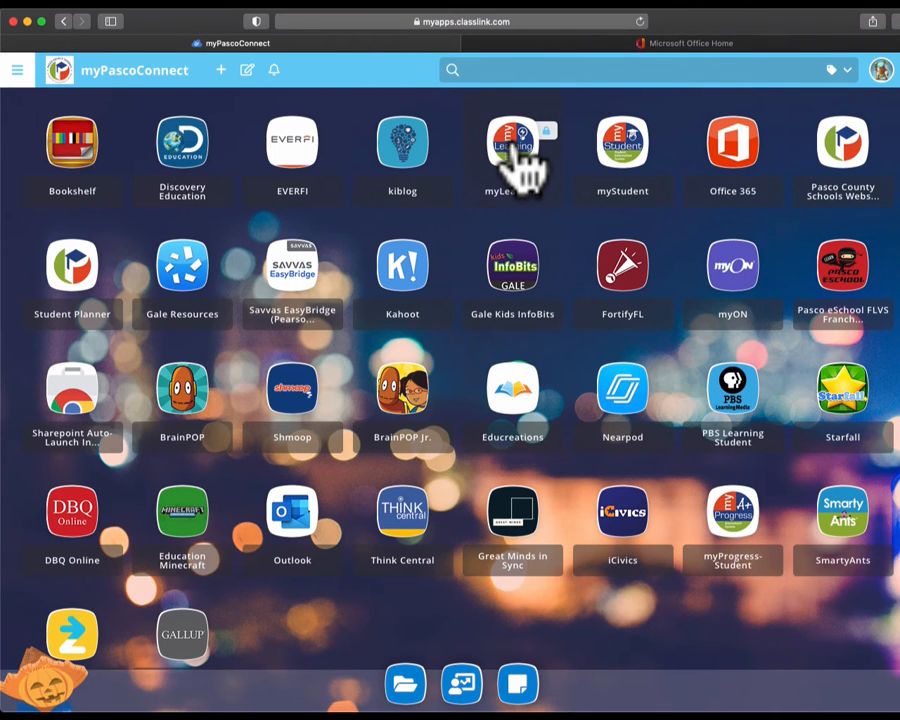
Step: Launch myLearning (Canvas) and enter the Lang Arts Grade 5 course's Modules page
click(512, 140)
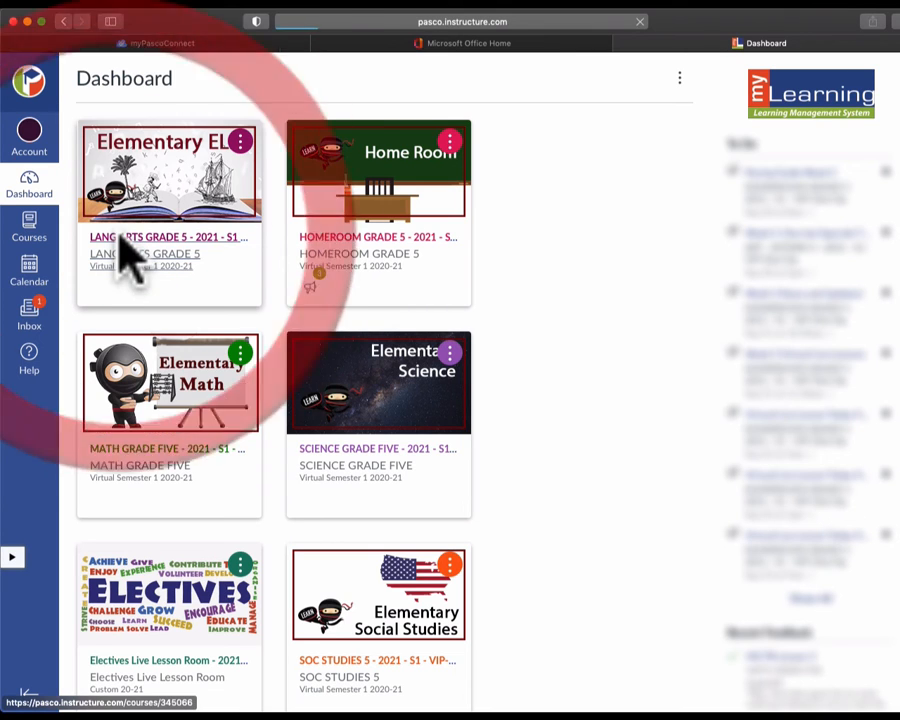
click(168, 170)
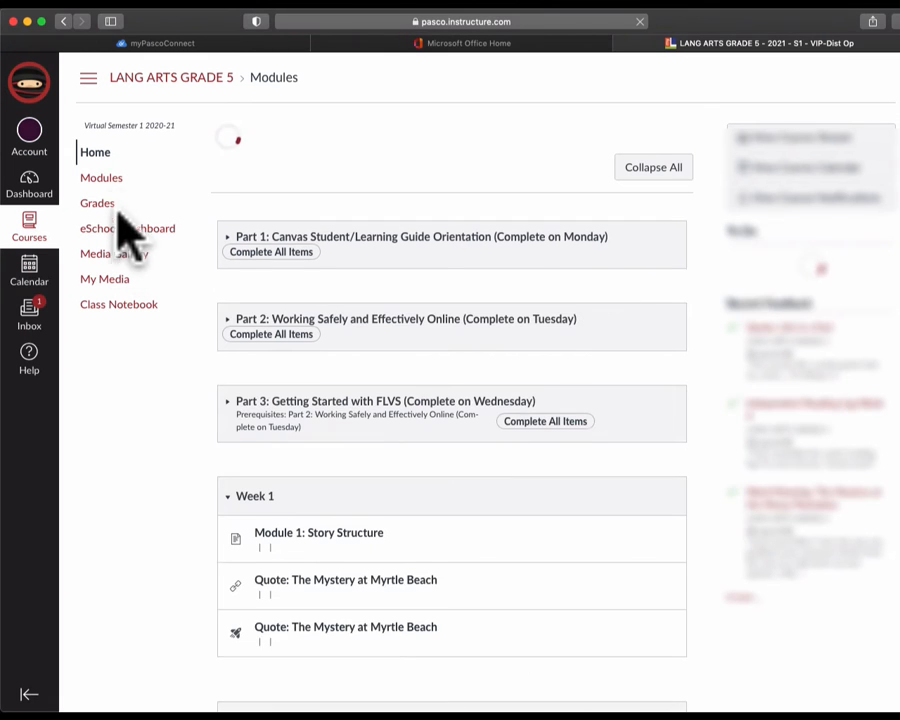
scroll(down, 3)
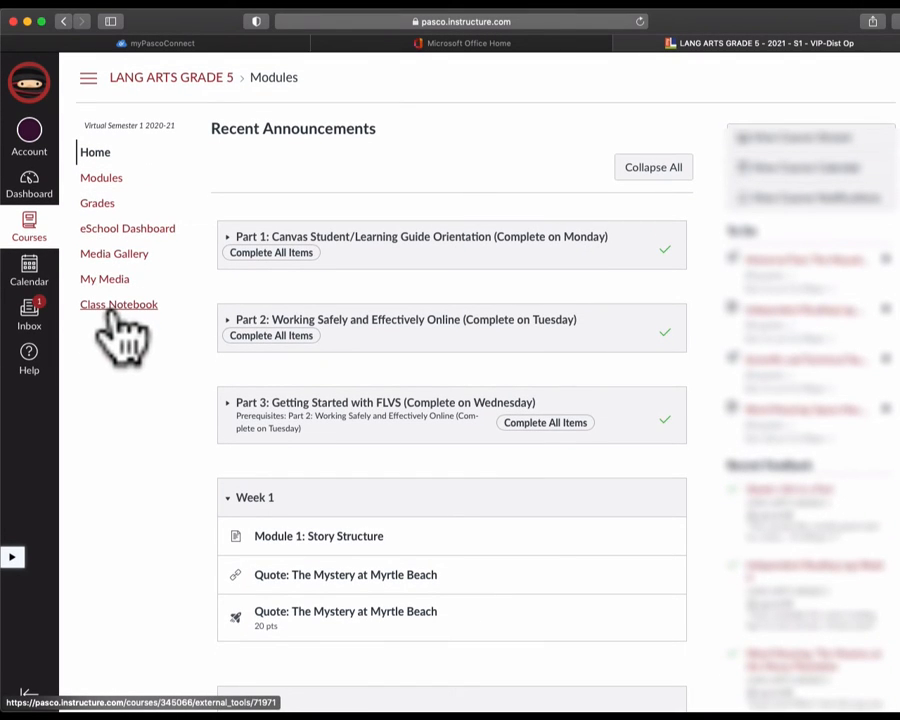
Step: Go to the course's Class Notebook and sign in to OneNote to show the shared IRLA Notebook
click(118, 304)
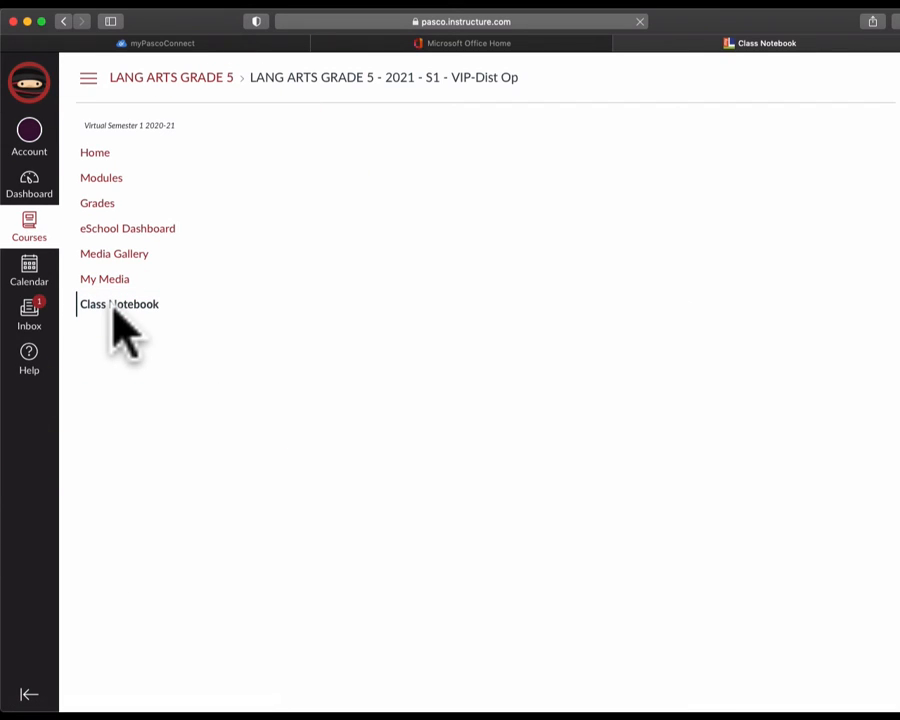
click(118, 304)
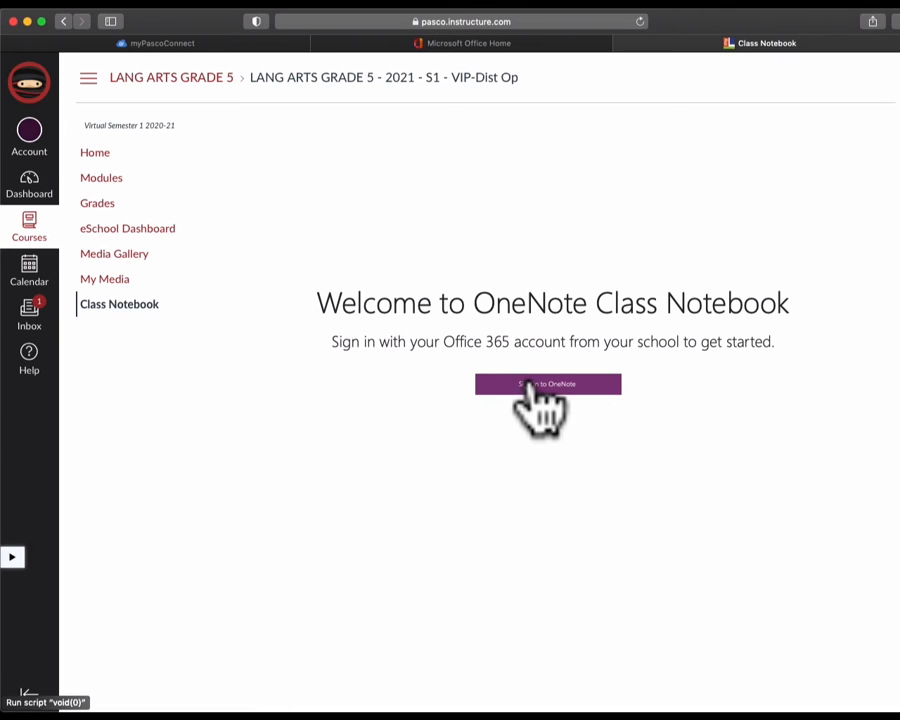
click(548, 384)
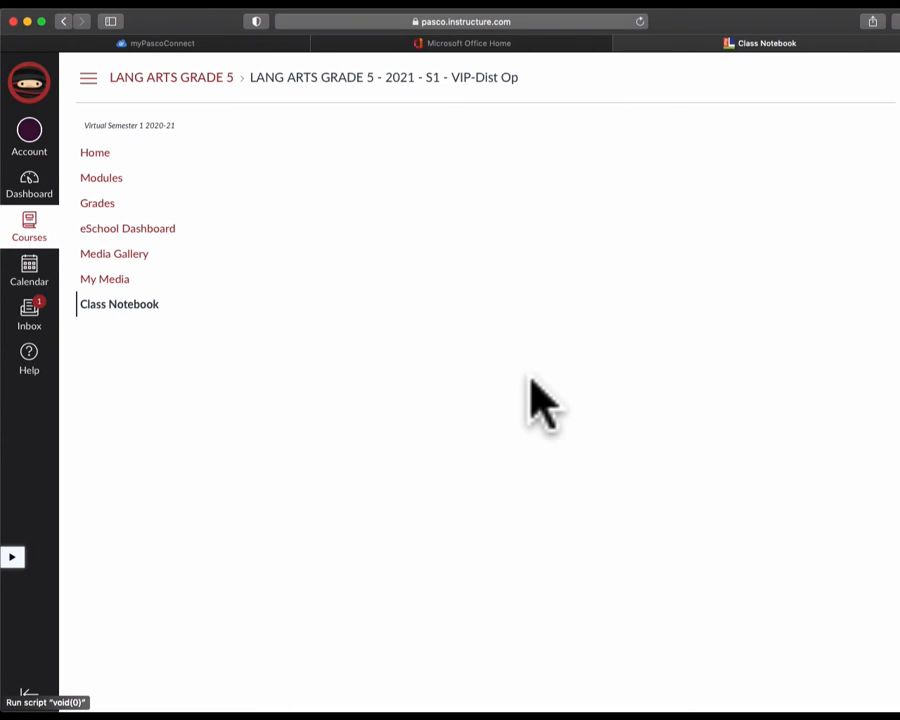
click(118, 304)
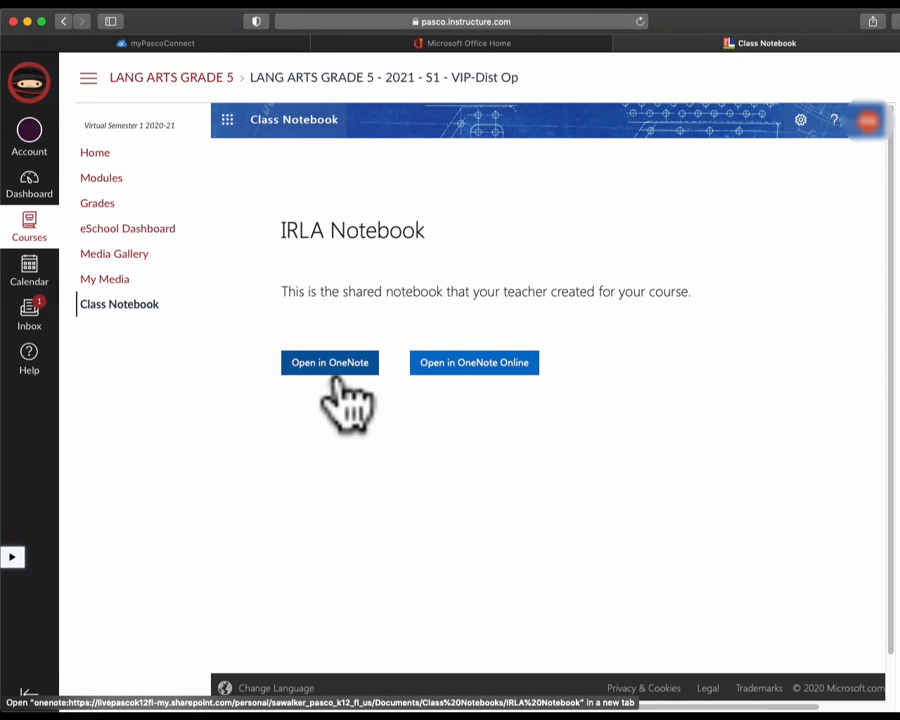
mouse_move(408, 384)
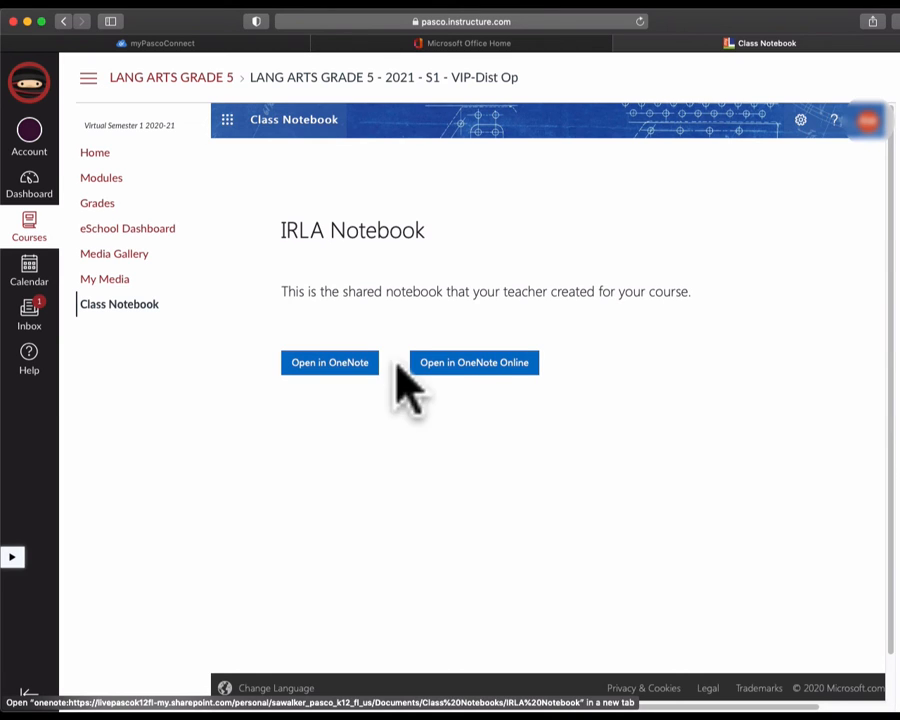
Step: Open the IRLA Notebook in OneNote Online in its own tab
click(472, 362)
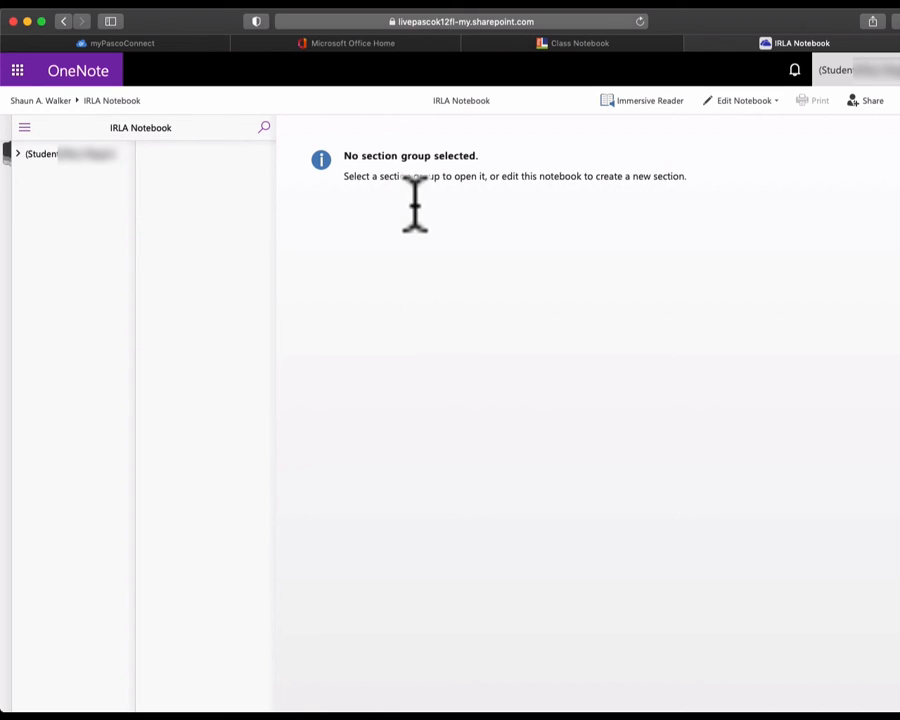
mouse_move(378, 222)
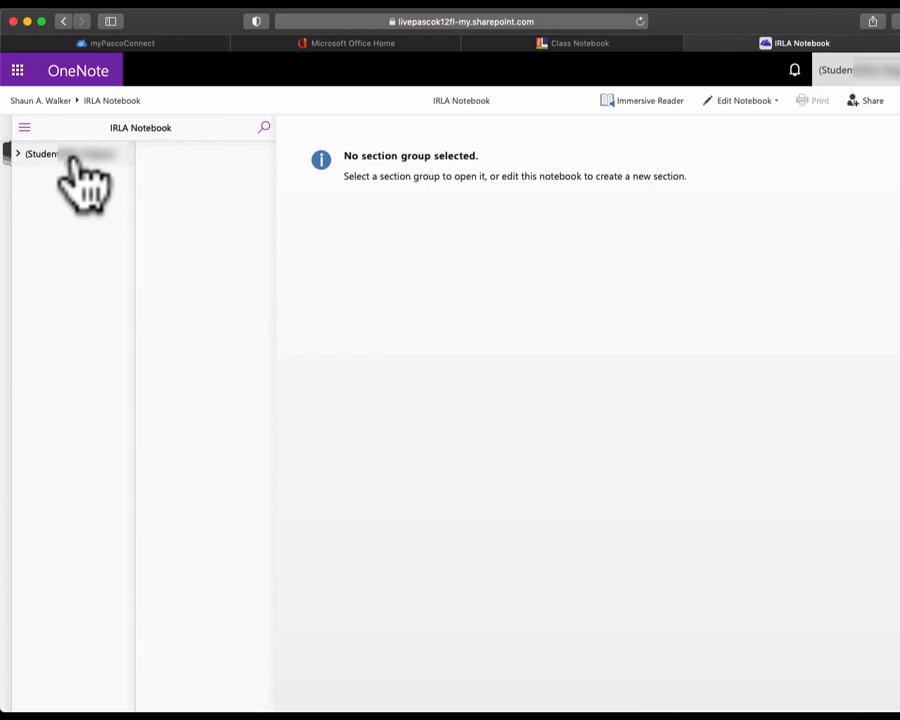
mouse_move(100, 180)
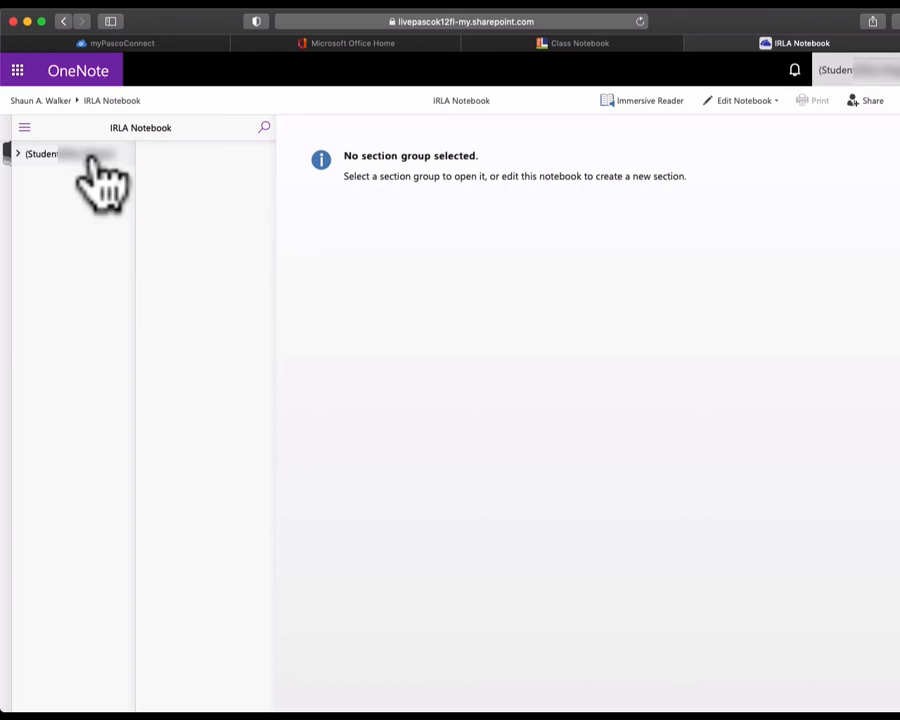
Step: Expand the student's section group and show the IRLA Goals section's IRLA 9/25/2020 page
click(16, 152)
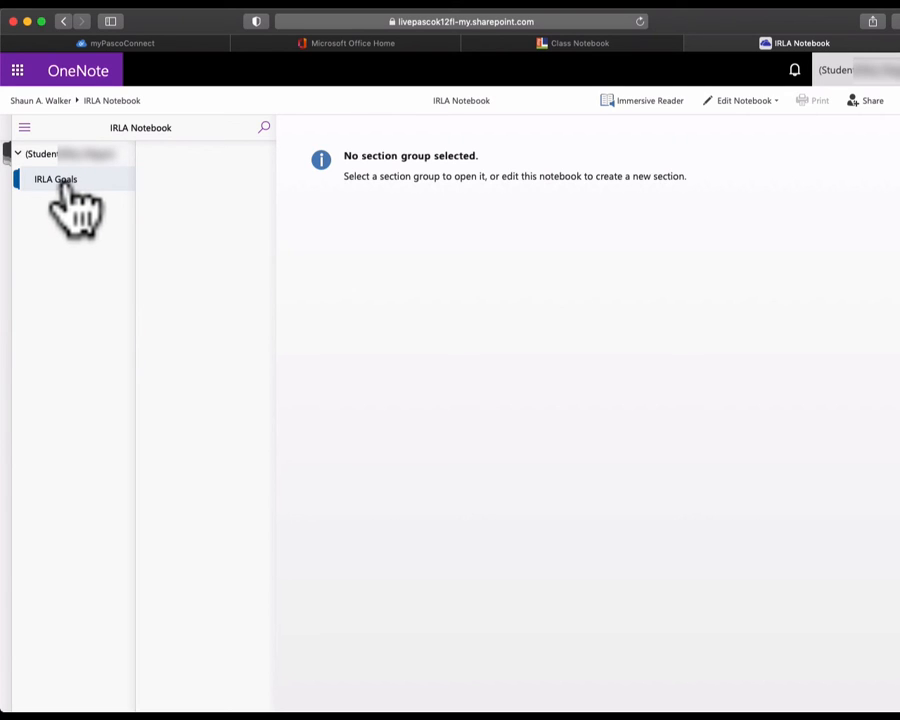
click(56, 180)
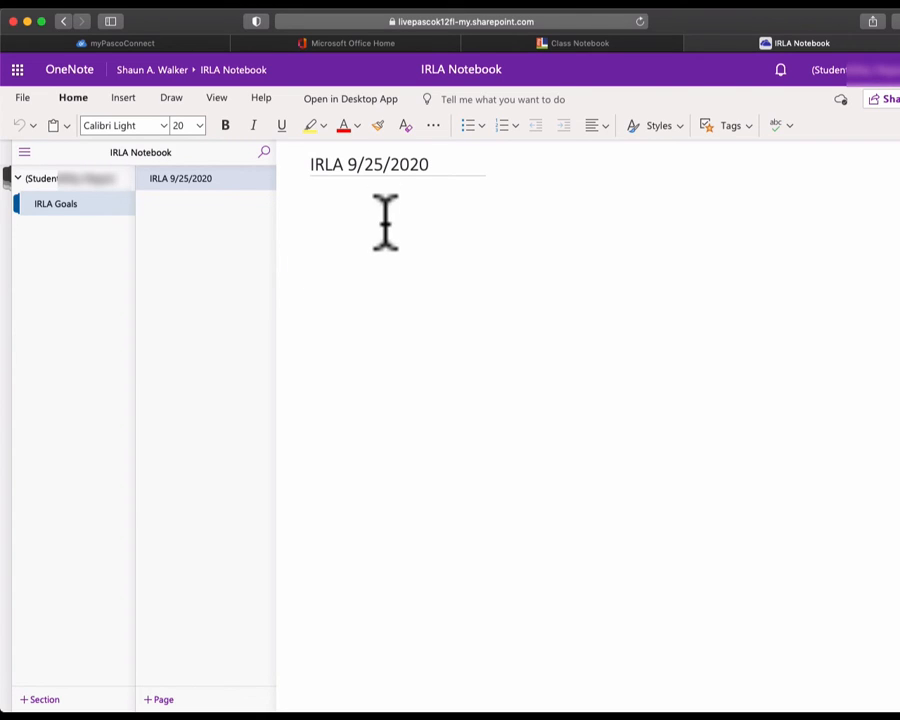
mouse_move(404, 248)
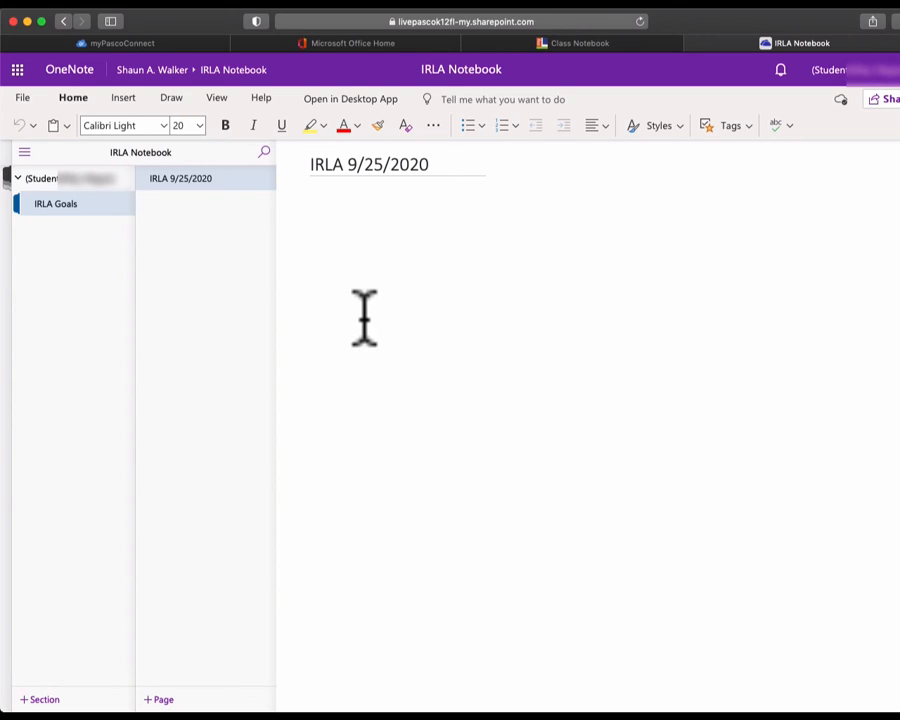
mouse_move(340, 258)
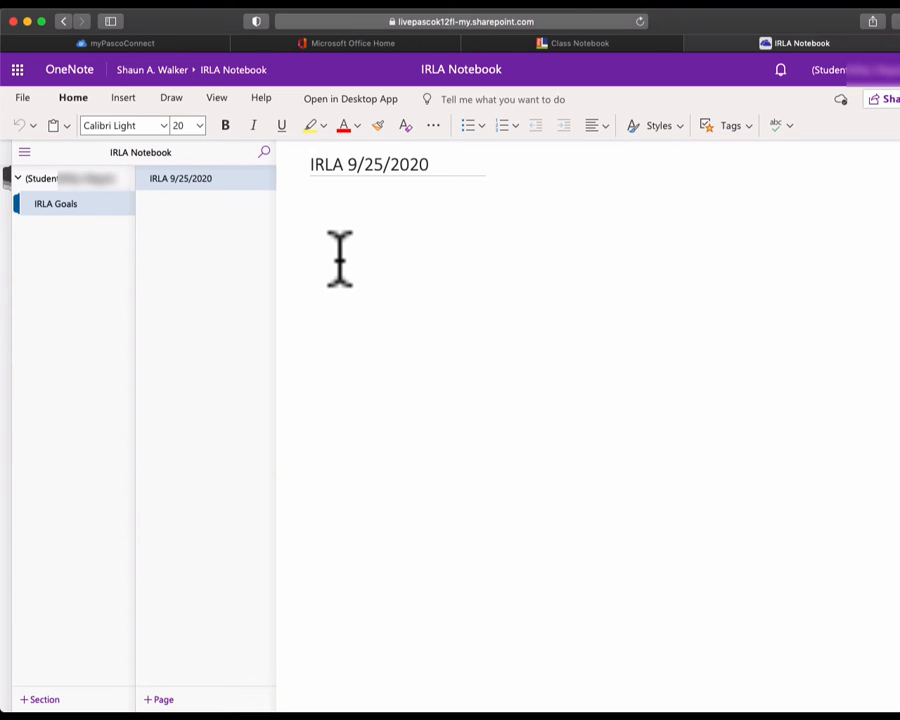
mouse_move(456, 210)
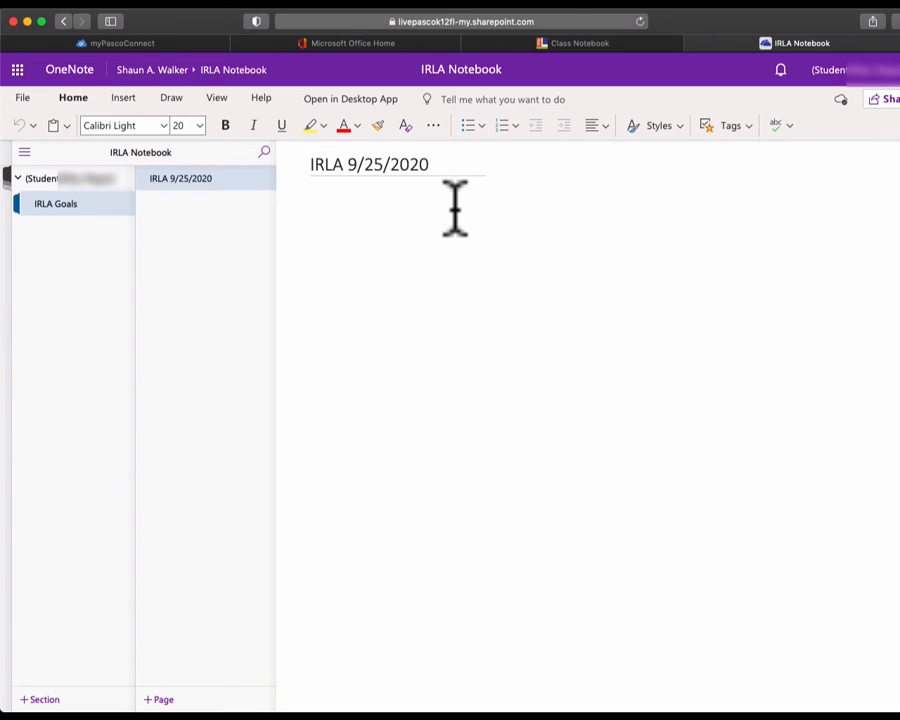
mouse_move(430, 360)
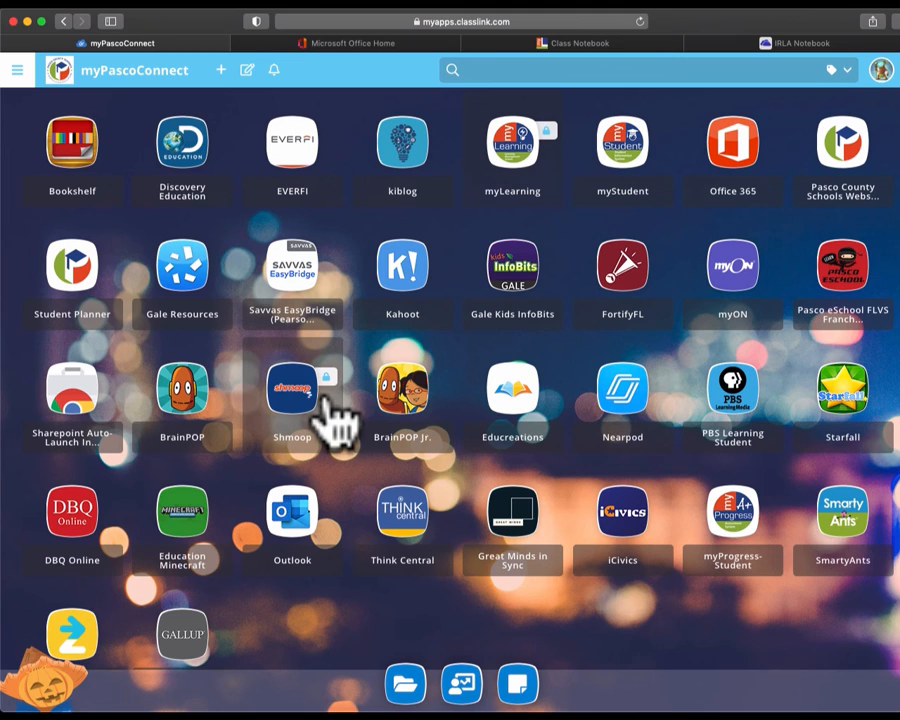
mouse_move(732, 144)
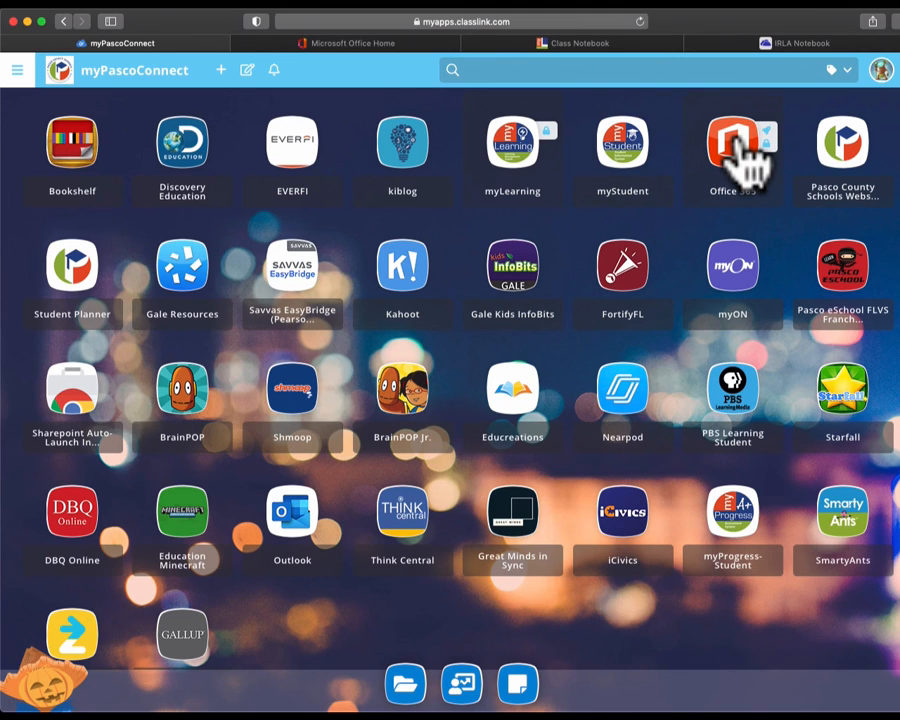
mouse_move(744, 156)
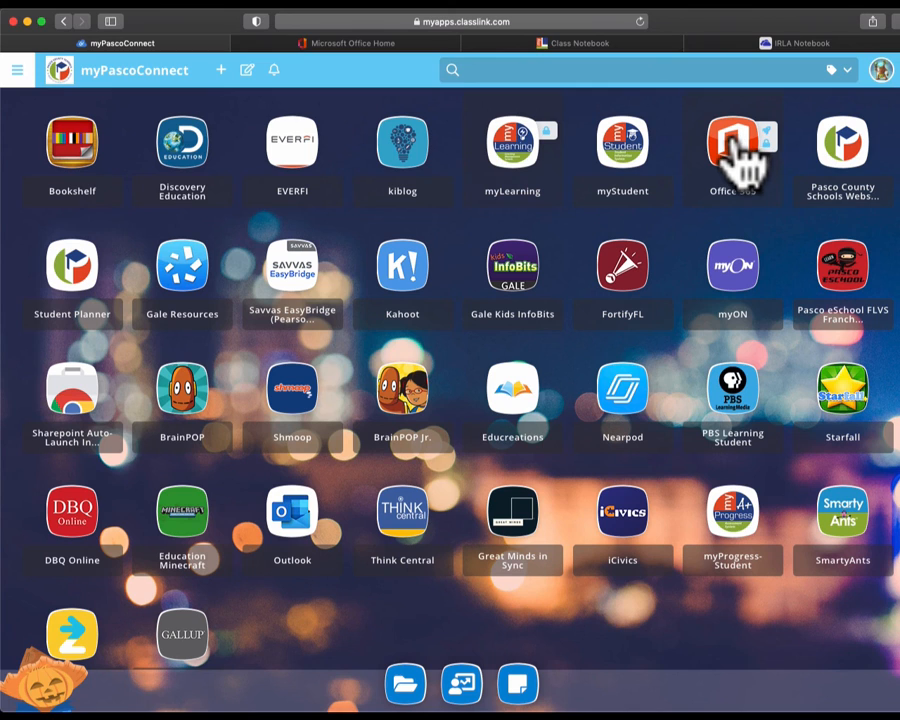
Step: Return to the myPascoConnect dashboard and launch Office 365 again
click(580, 44)
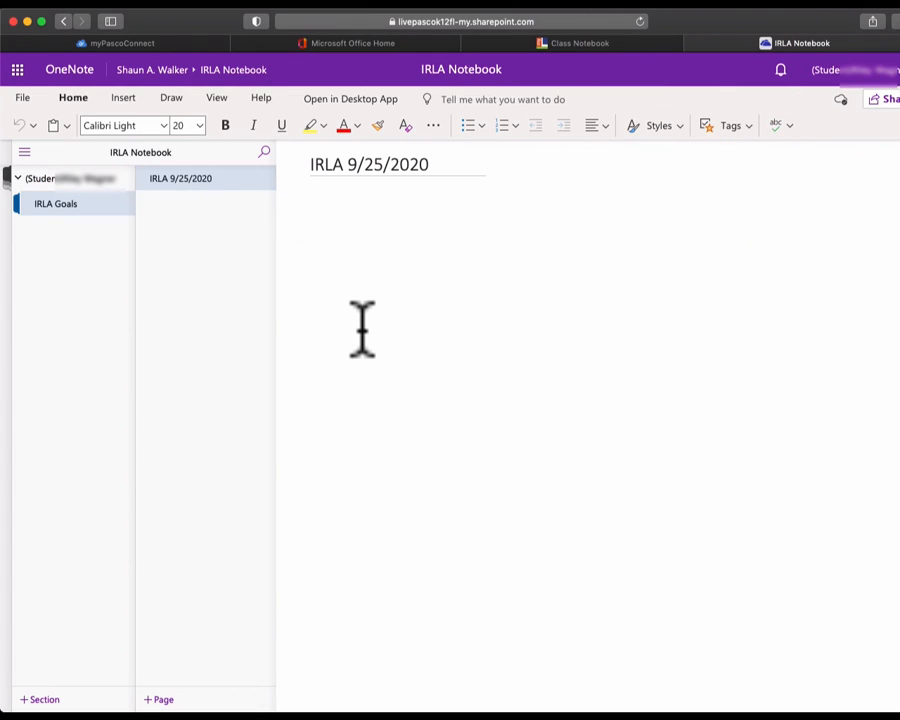
mouse_move(204, 450)
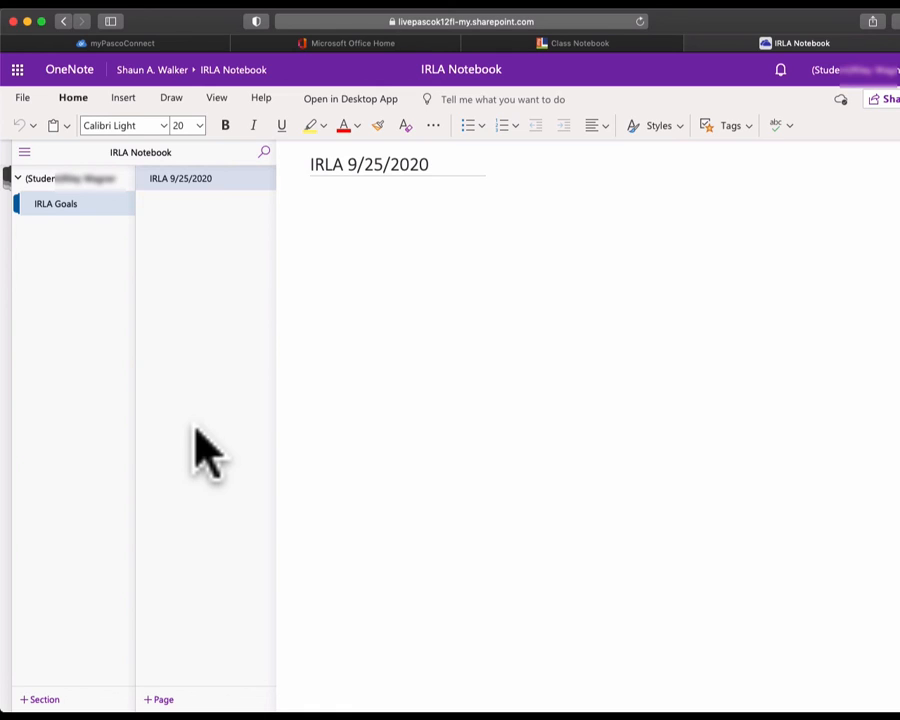
mouse_move(284, 276)
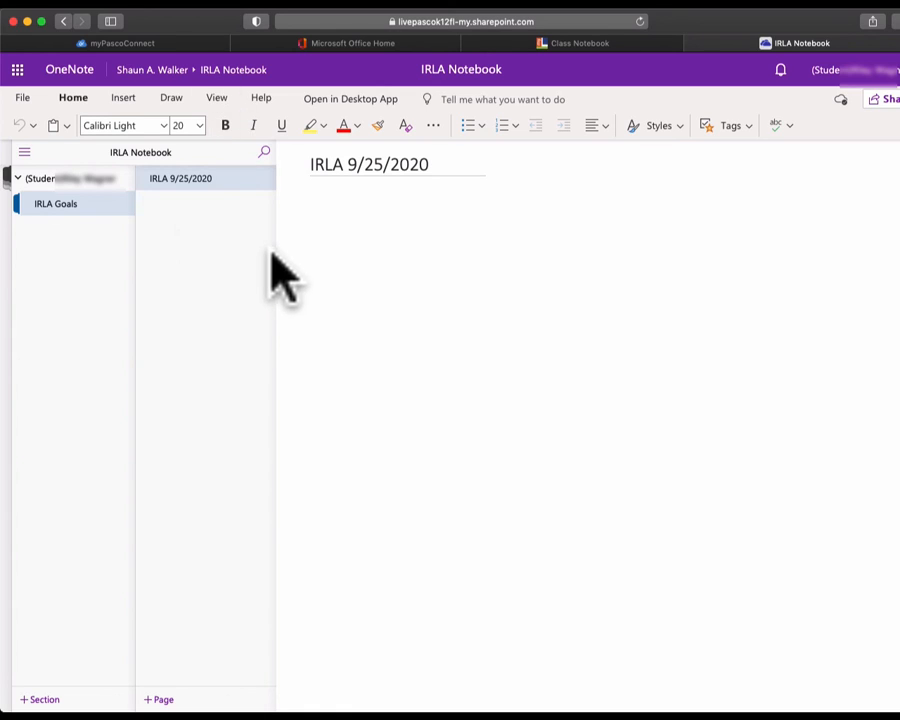
mouse_move(180, 296)
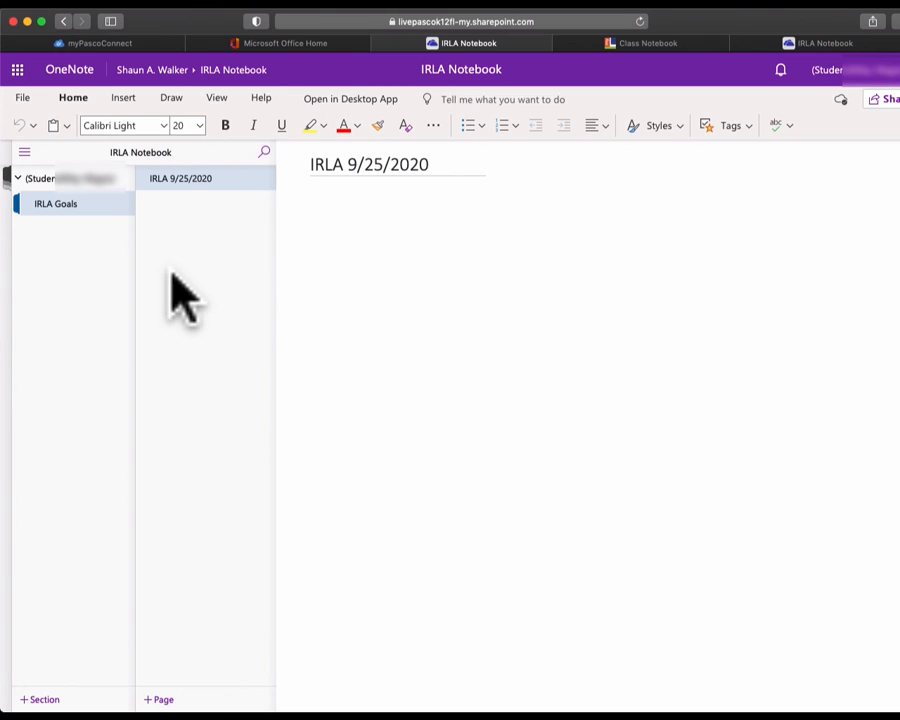